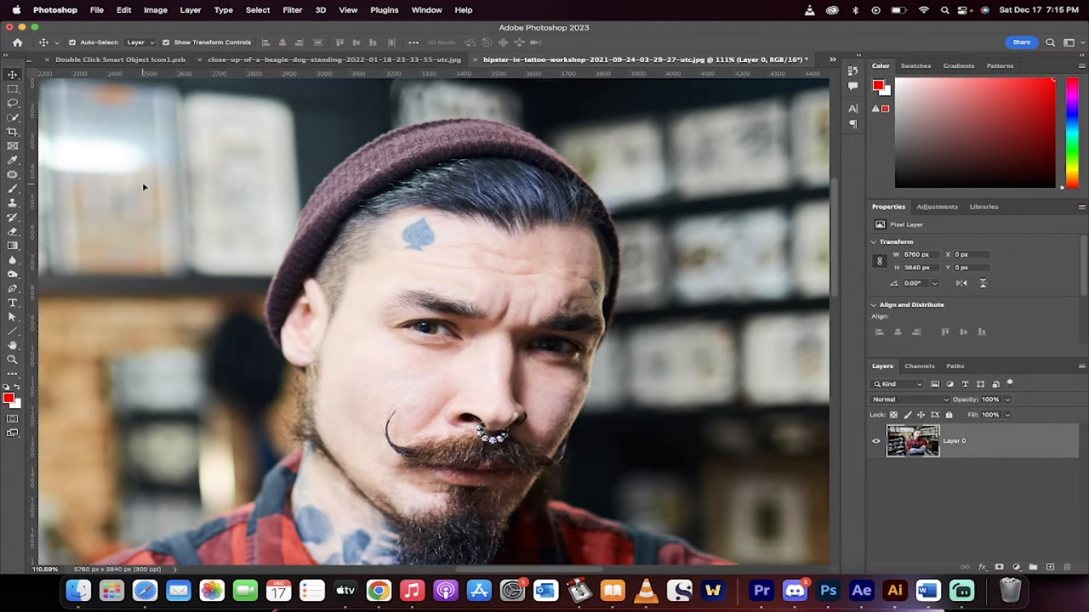
- Select the Patch tool with Content-Aware blending for the patch
left_click(13, 174)
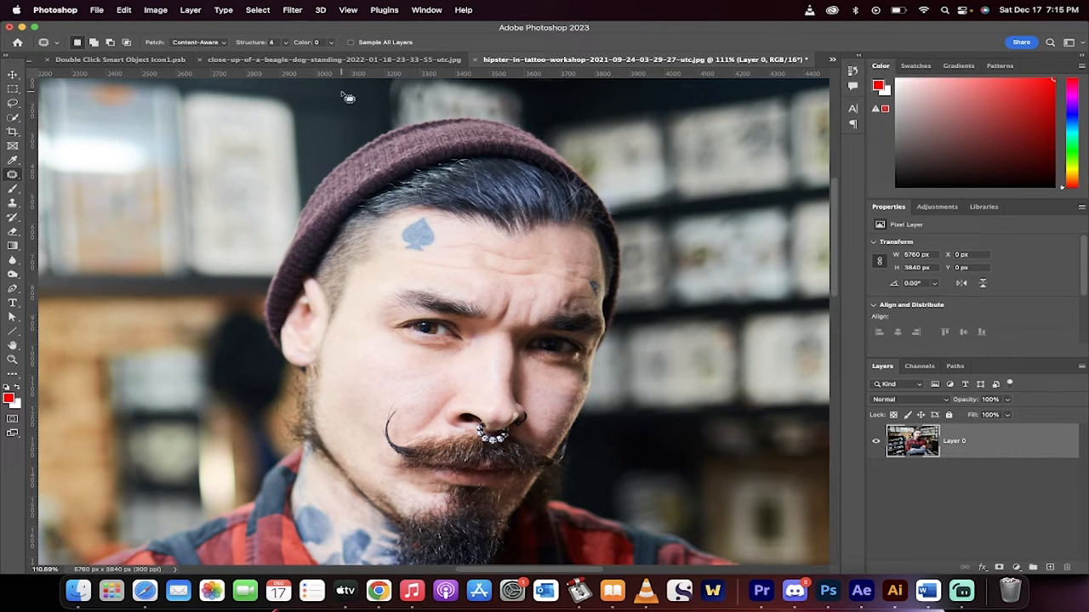
left_click(197, 42)
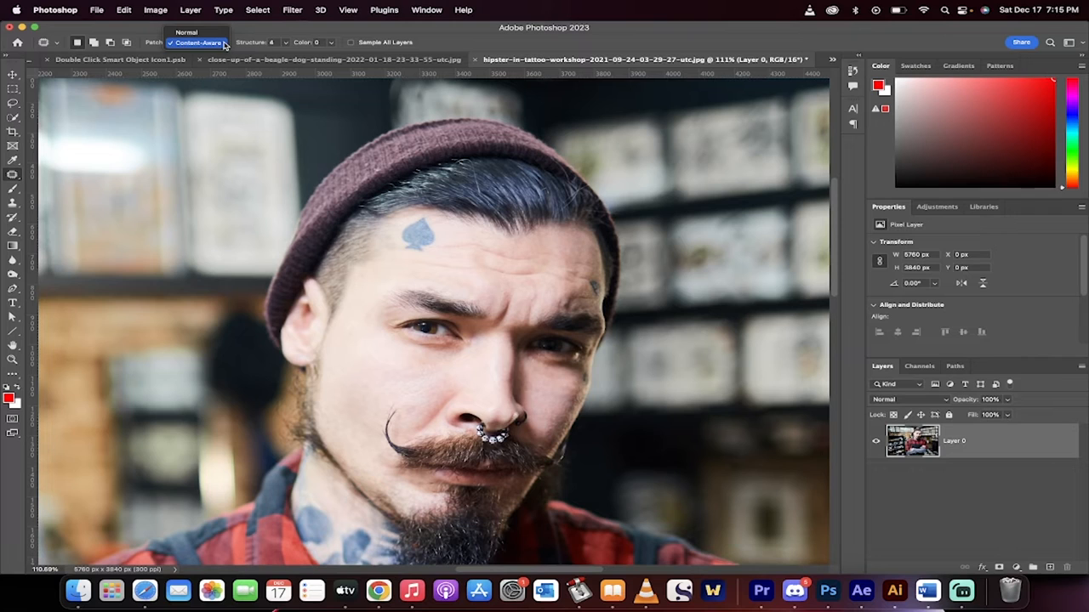
left_click(197, 42)
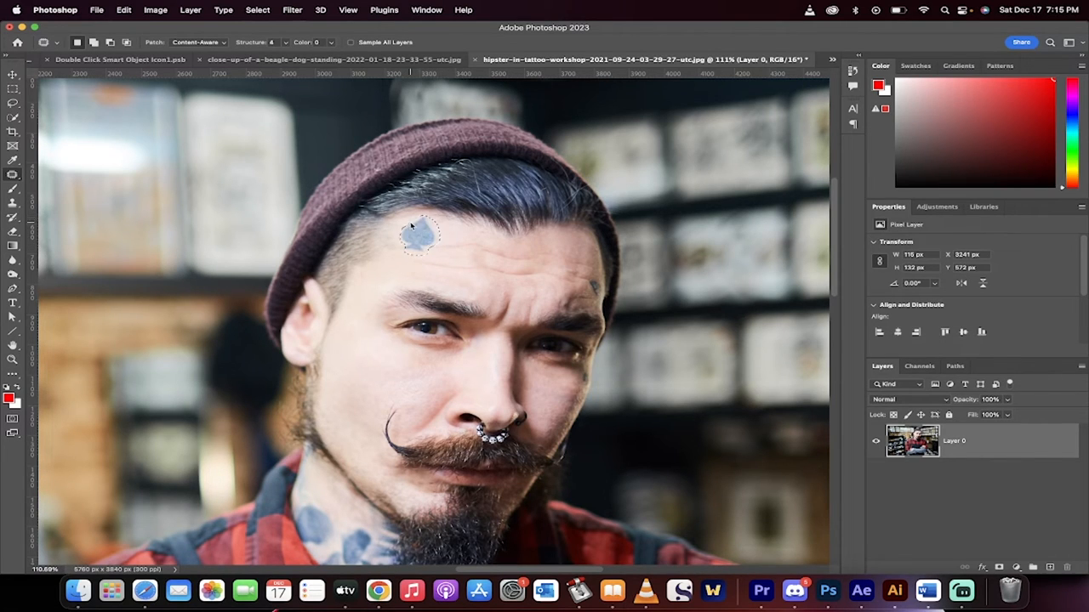
- Patch the spade tattoo on the forehead with clean surrounding skin
left_click(417, 238)
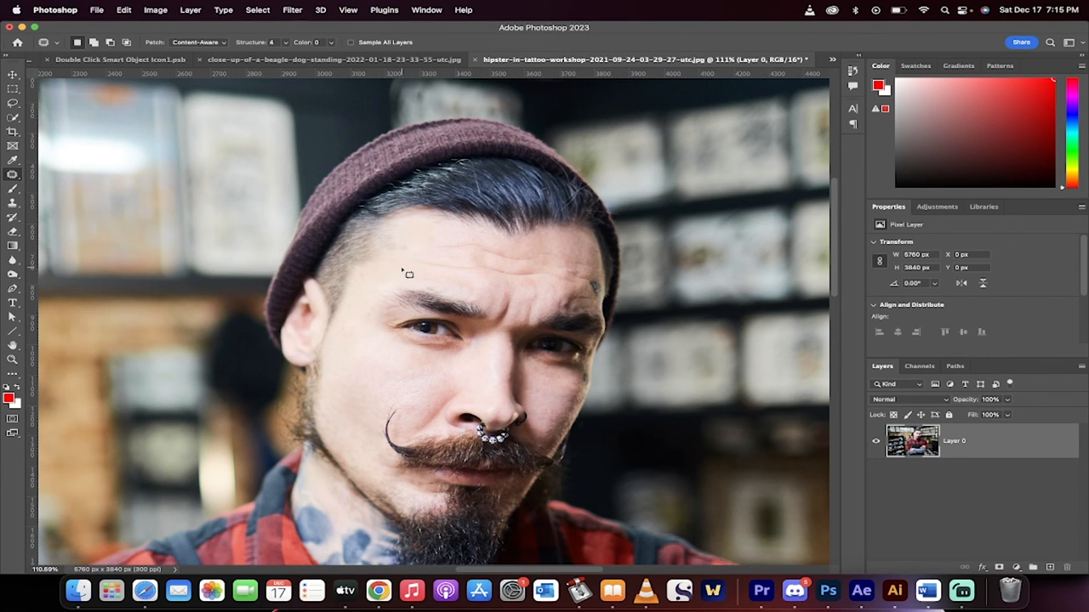
mouse_move(500, 292)
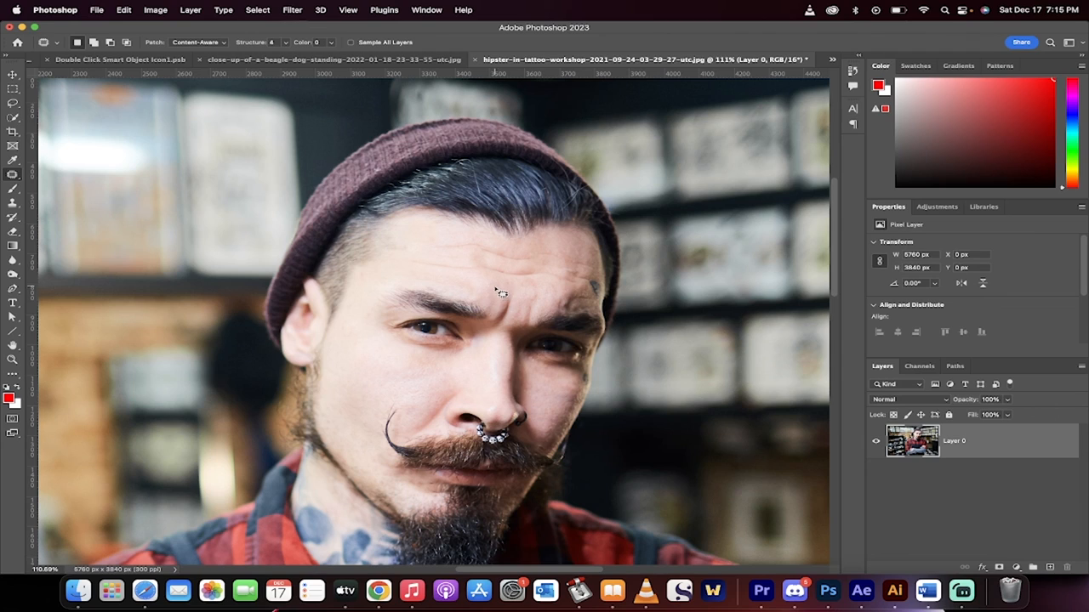